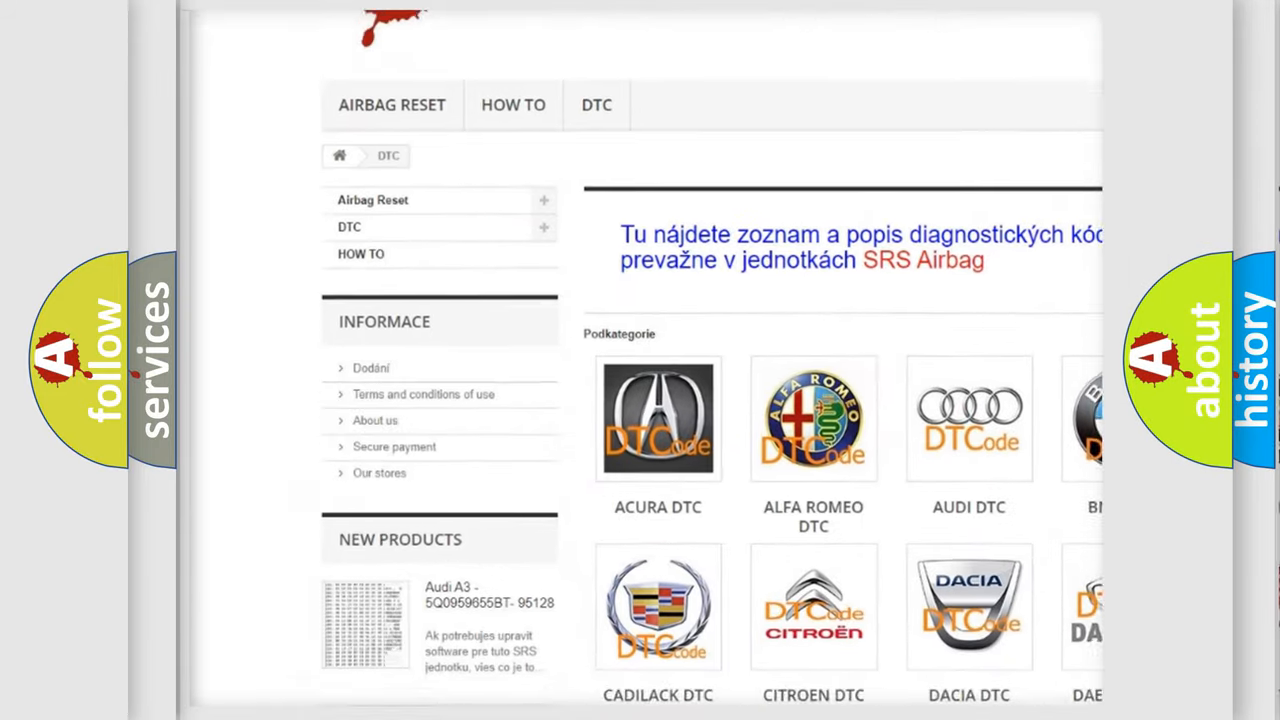
pyautogui.scroll(-3)
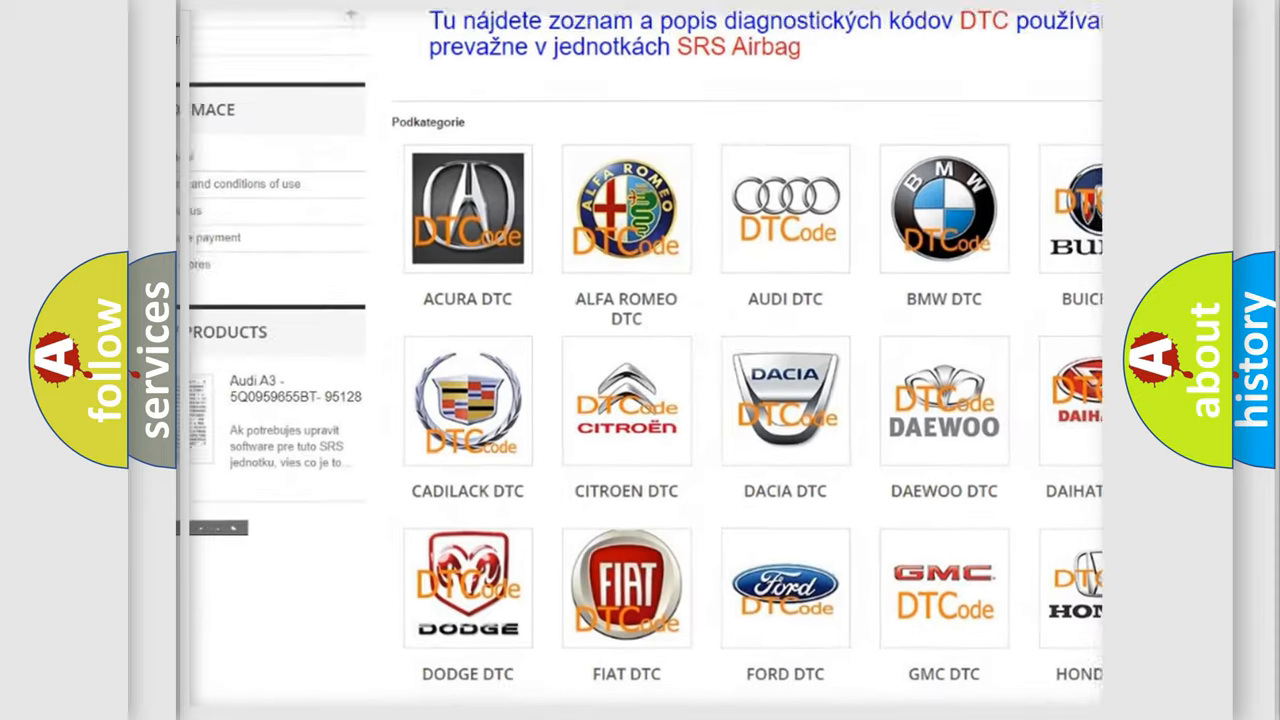
pyautogui.scroll(-3)
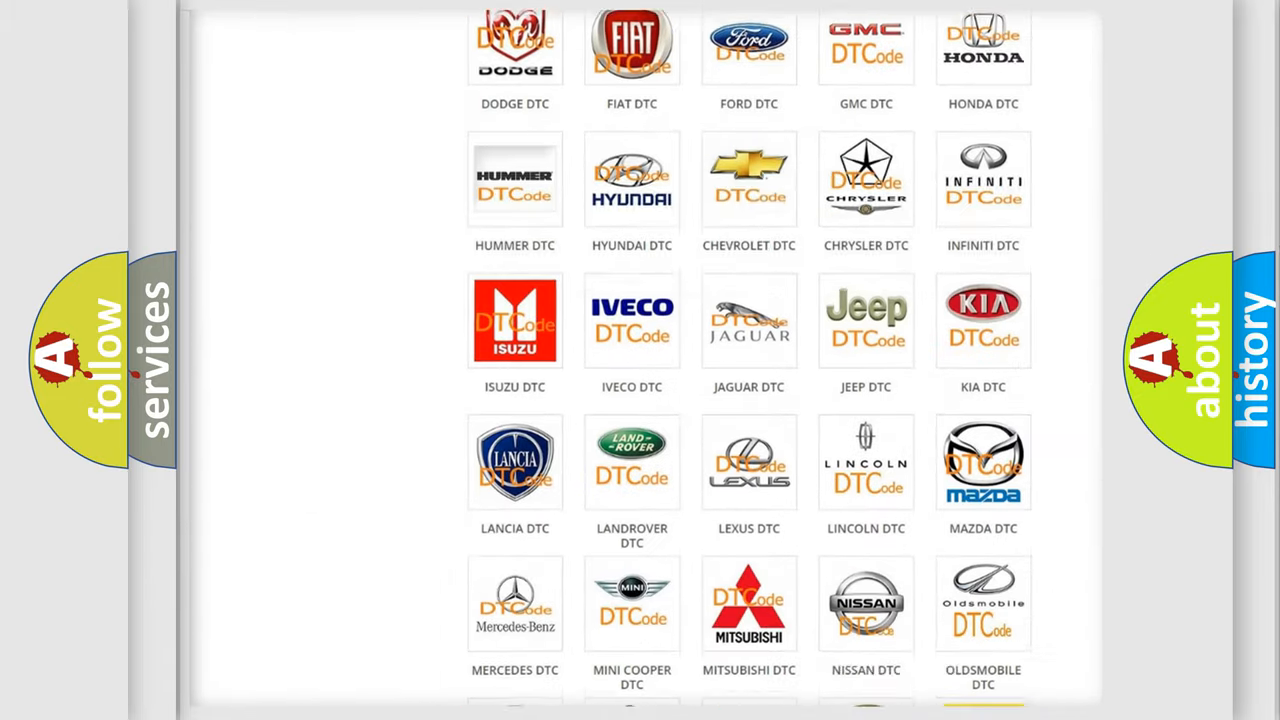
pyautogui.scroll(-3)
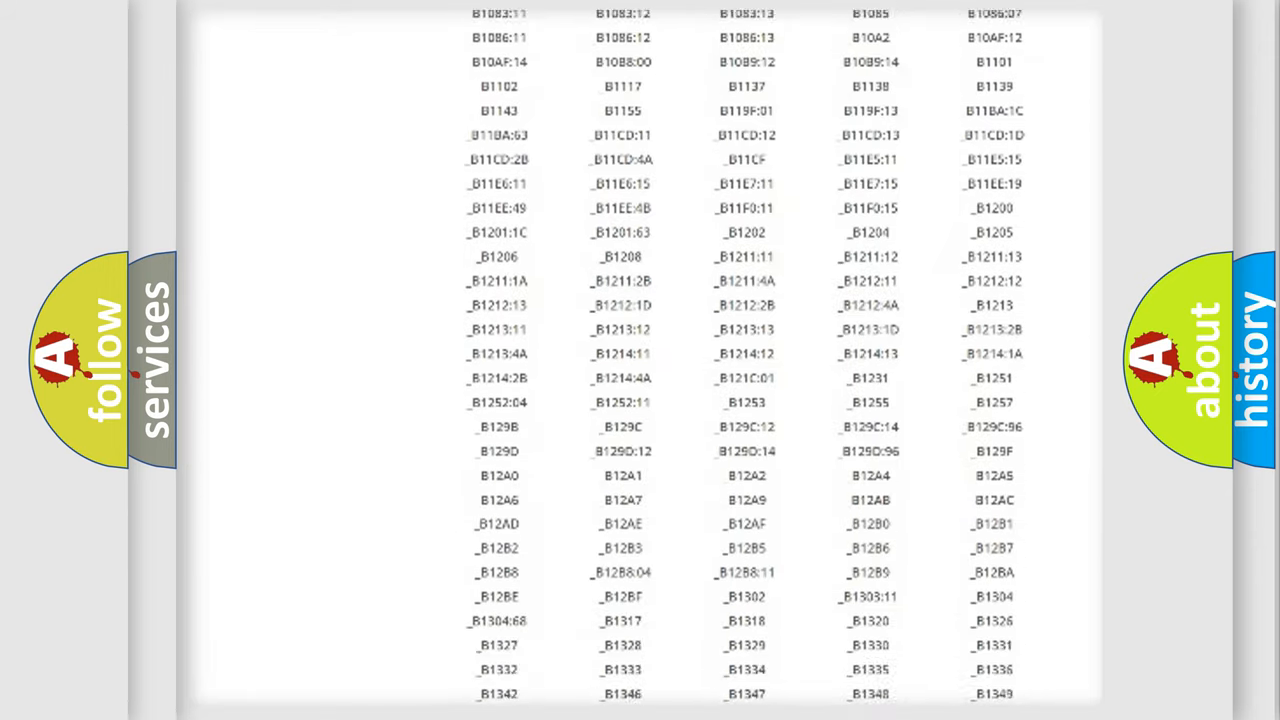
pyautogui.scroll(-3)
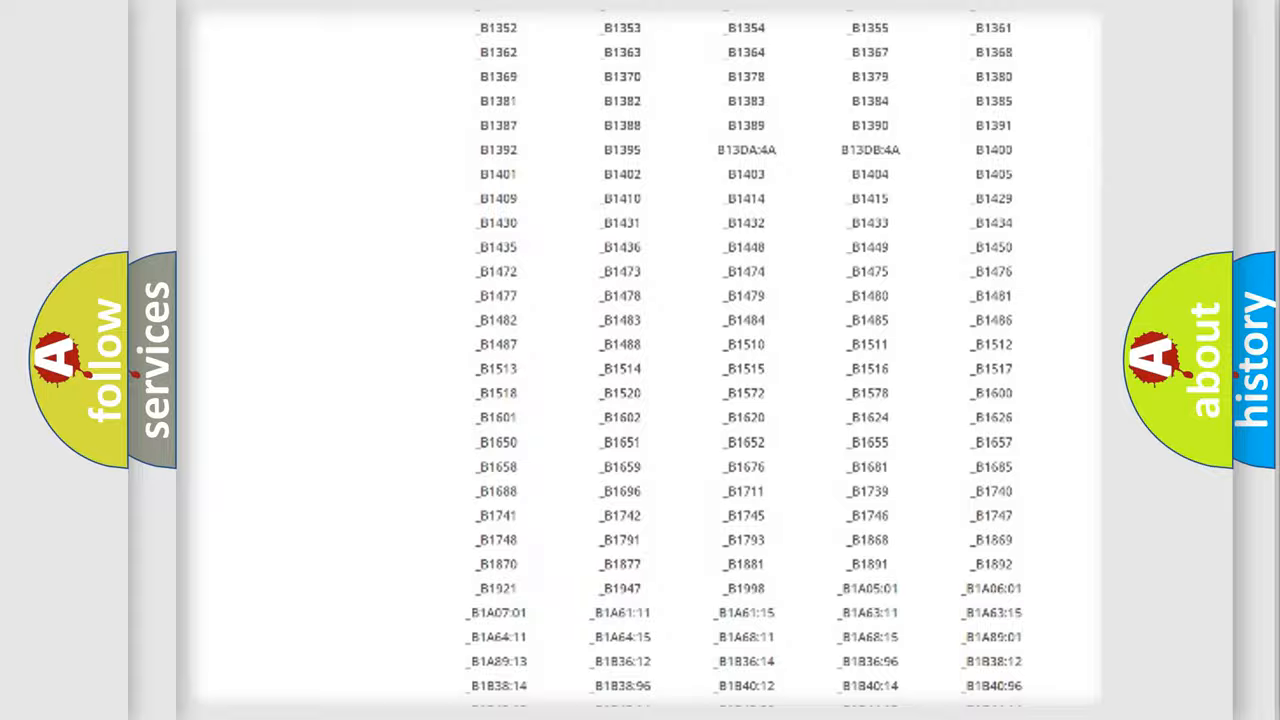